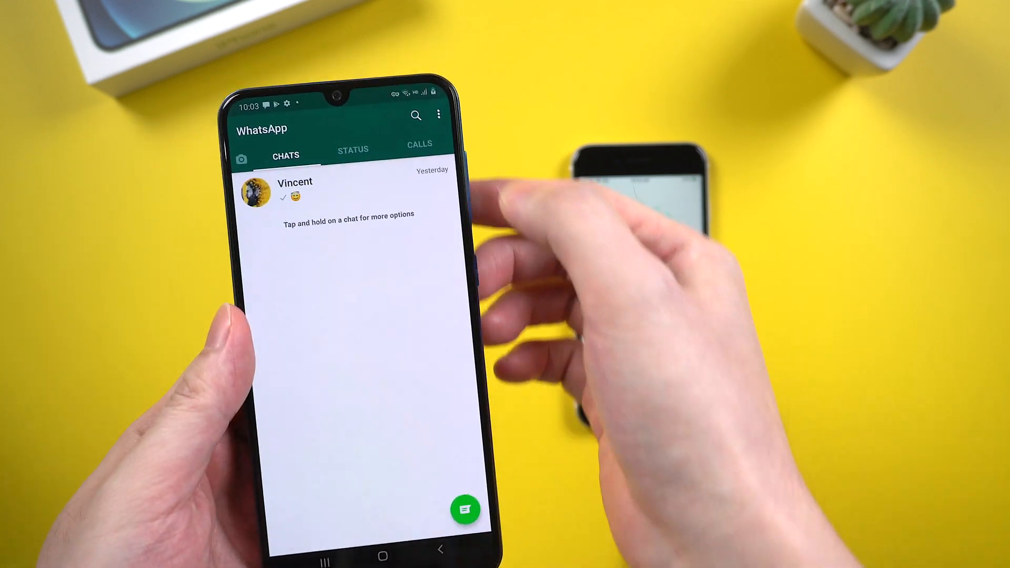
Back up WhatsApp chats to local storage via Settings > Chats > Chat backup.
{"action": "left_click", "coordinate": [439, 114]}
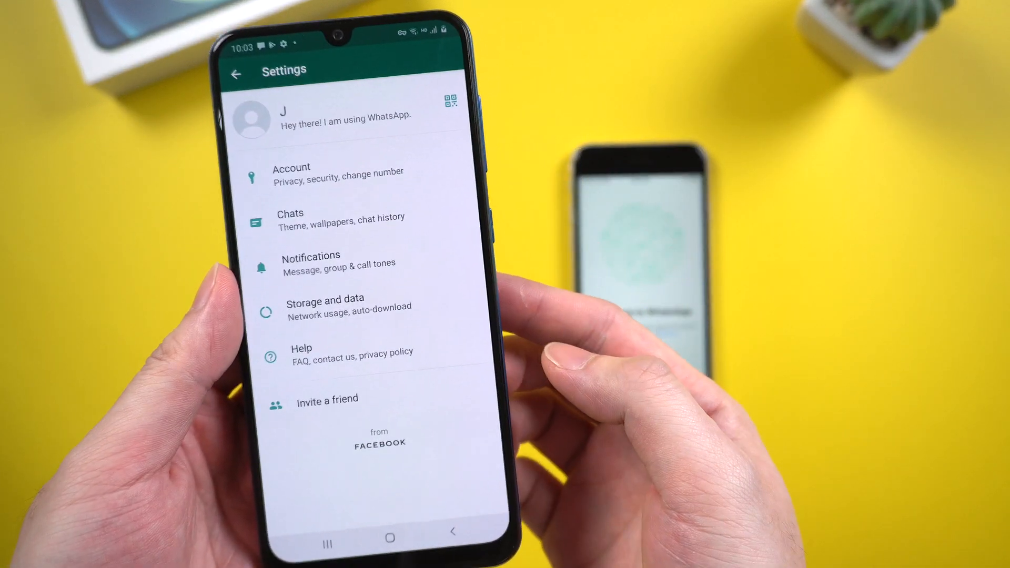
{"action": "left_click", "coordinate": [290, 223]}
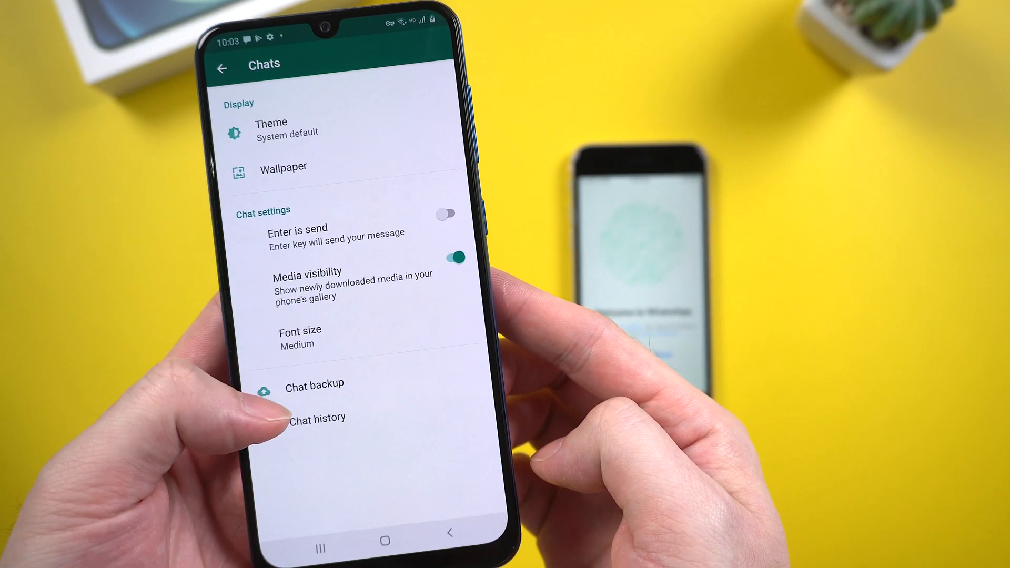
{"action": "left_click", "coordinate": [316, 384]}
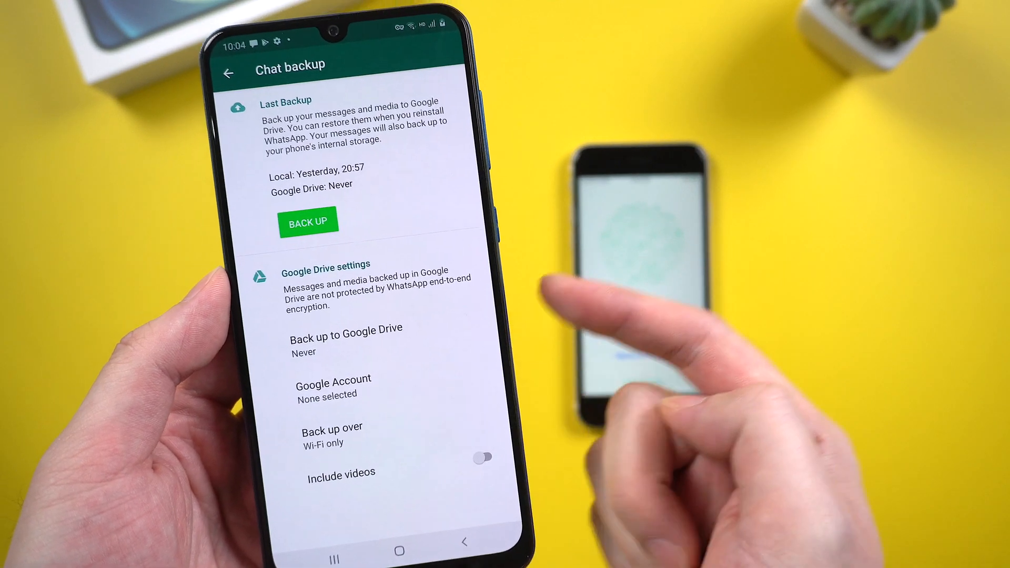
{"action": "left_click", "coordinate": [308, 222]}
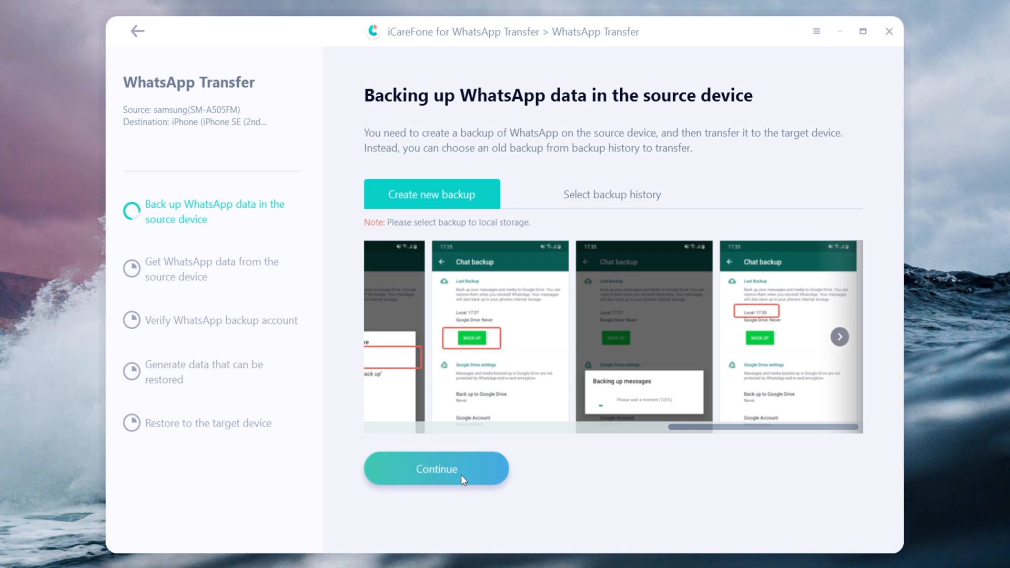
Proceed past the backup step and submit the account phone number for verification.
{"action": "left_click", "coordinate": [436, 469]}
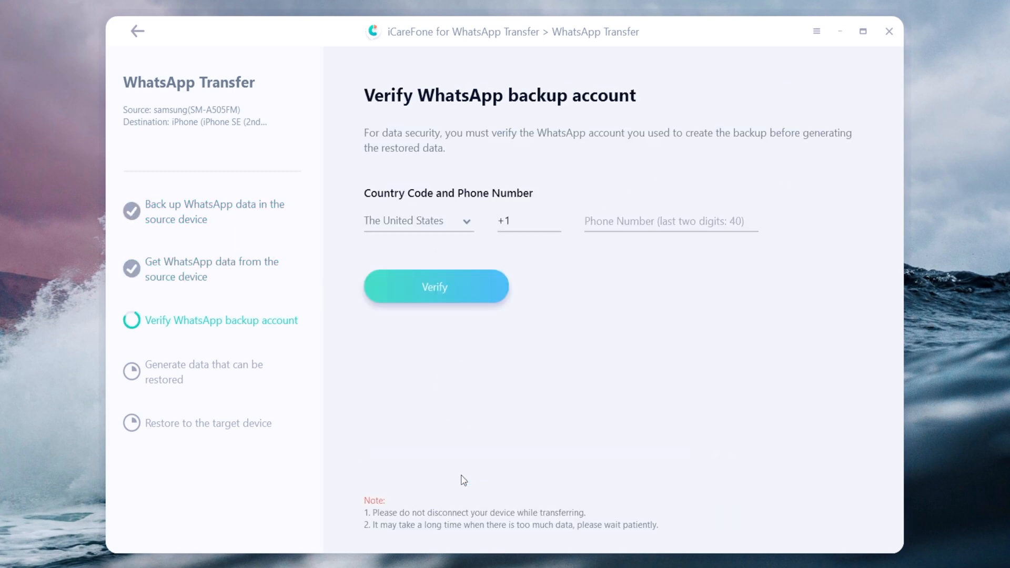
{"action": "left_click", "coordinate": [671, 221]}
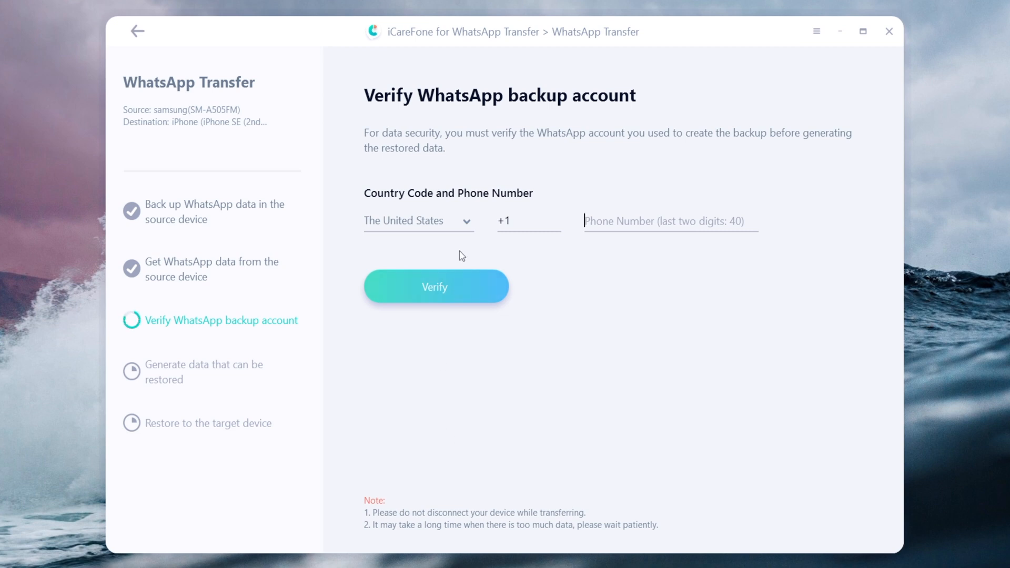
{"action": "left_click", "coordinate": [436, 286]}
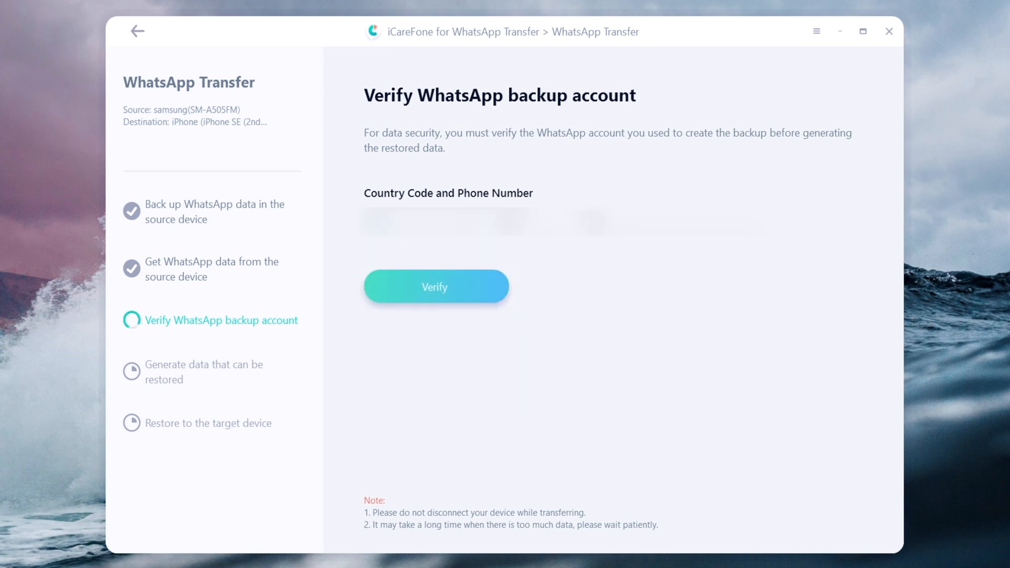
{"action": "left_click", "coordinate": [436, 286]}
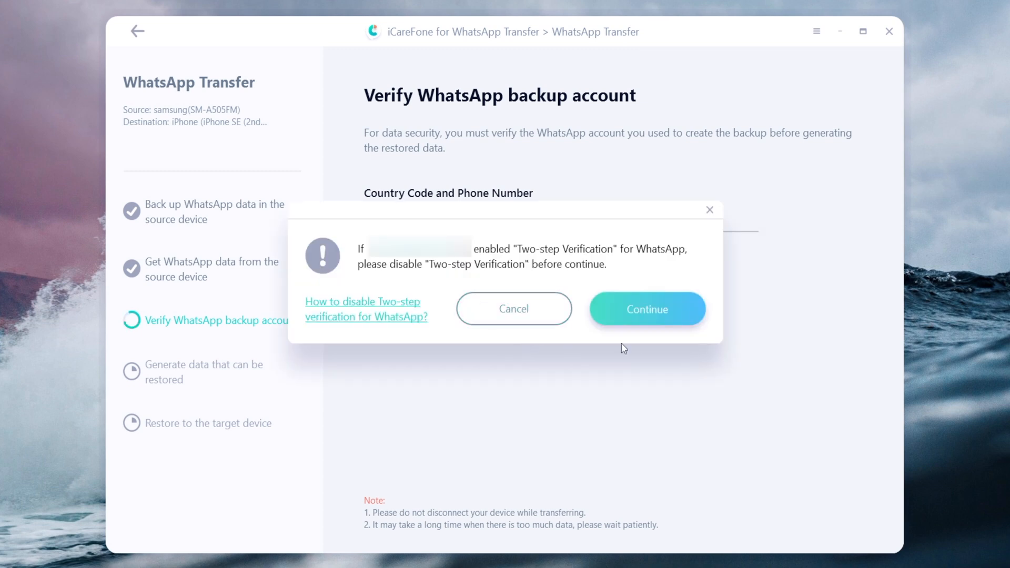
Acknowledge the two-step verification warning and confirm sending the code by text.
{"action": "left_click", "coordinate": [648, 308]}
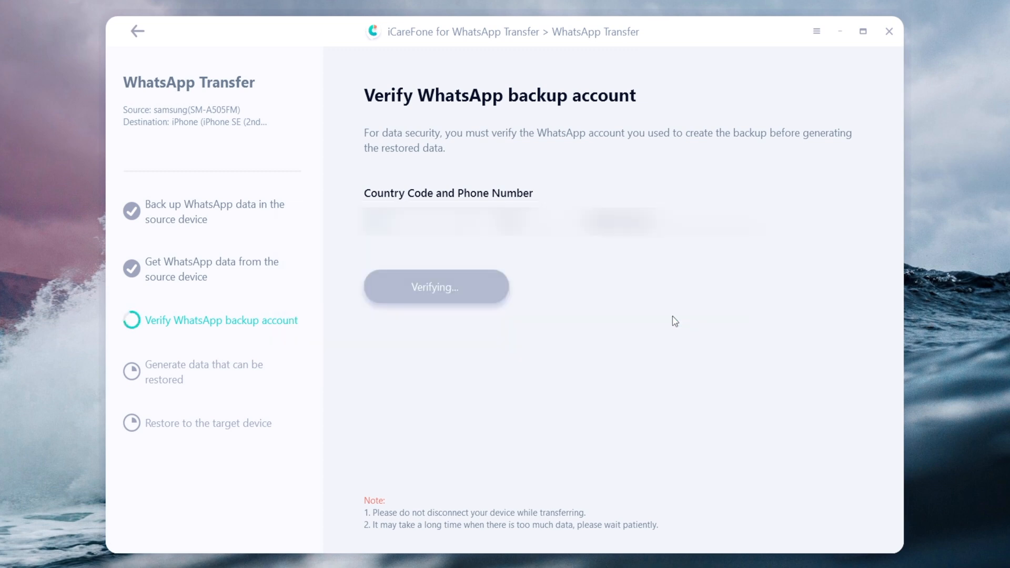
{"action": "left_click", "coordinate": [435, 287]}
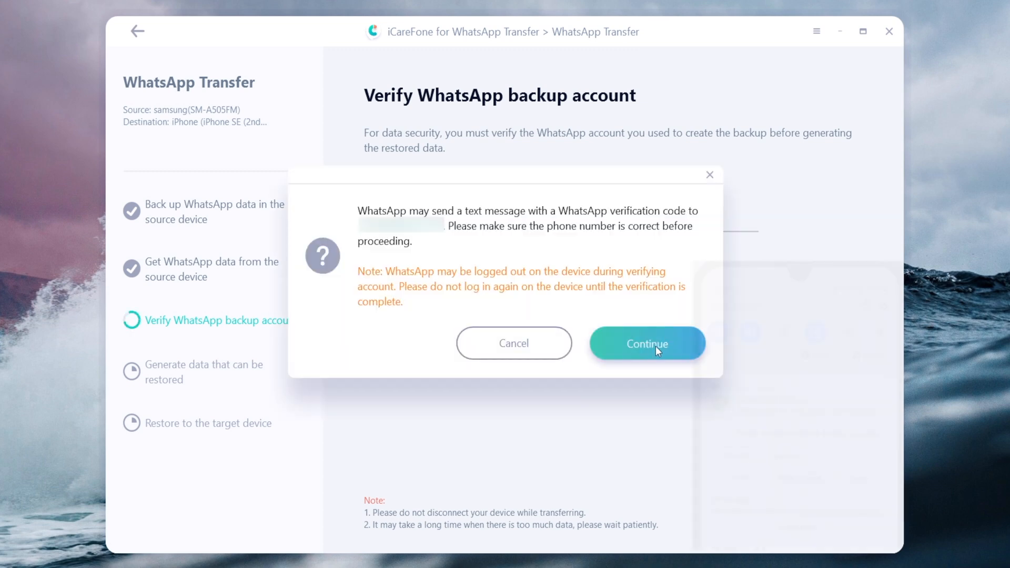
{"action": "left_click", "coordinate": [646, 343]}
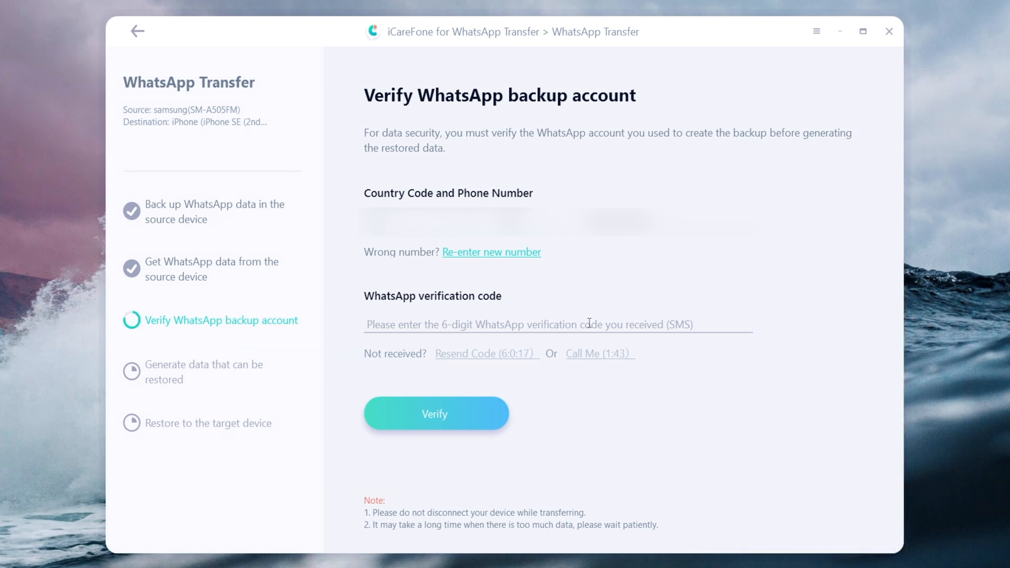
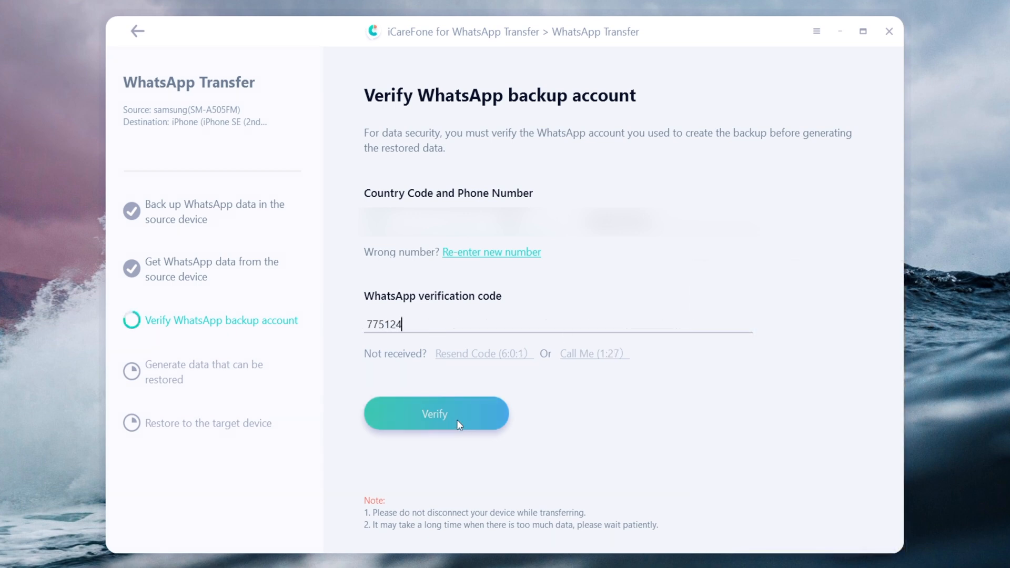
{"action": "left_click", "coordinate": [436, 414]}
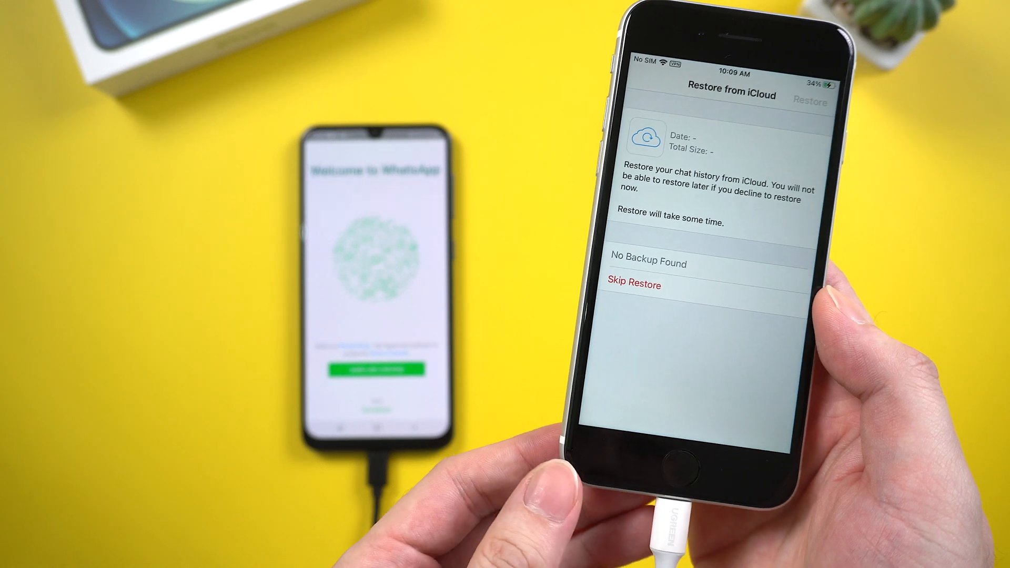
Skip the iCloud restore, finish the Edit Profile setup and confirm WhatsApp is logged in.
{"action": "left_click", "coordinate": [636, 285]}
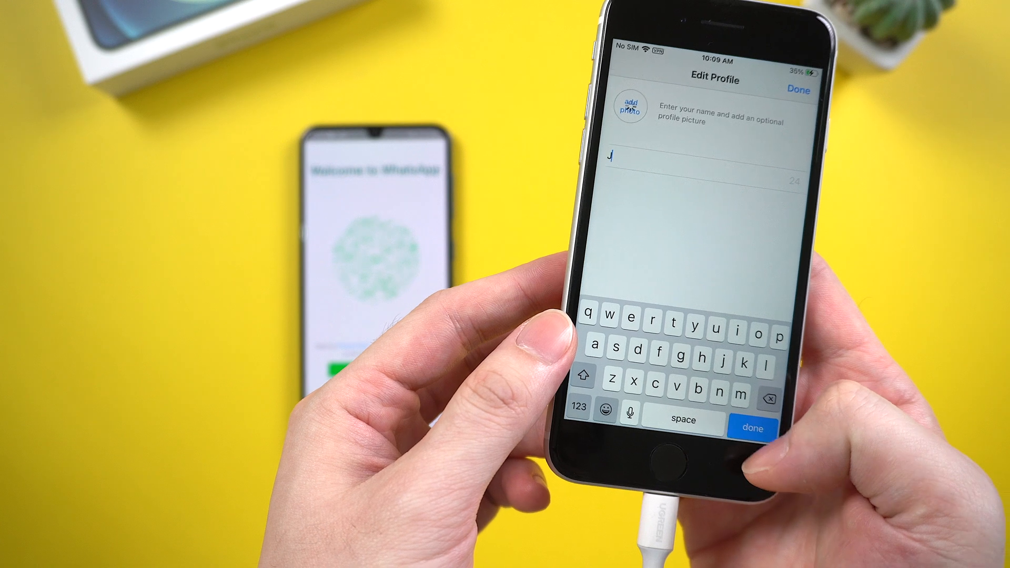
{"action": "left_click", "coordinate": [798, 88]}
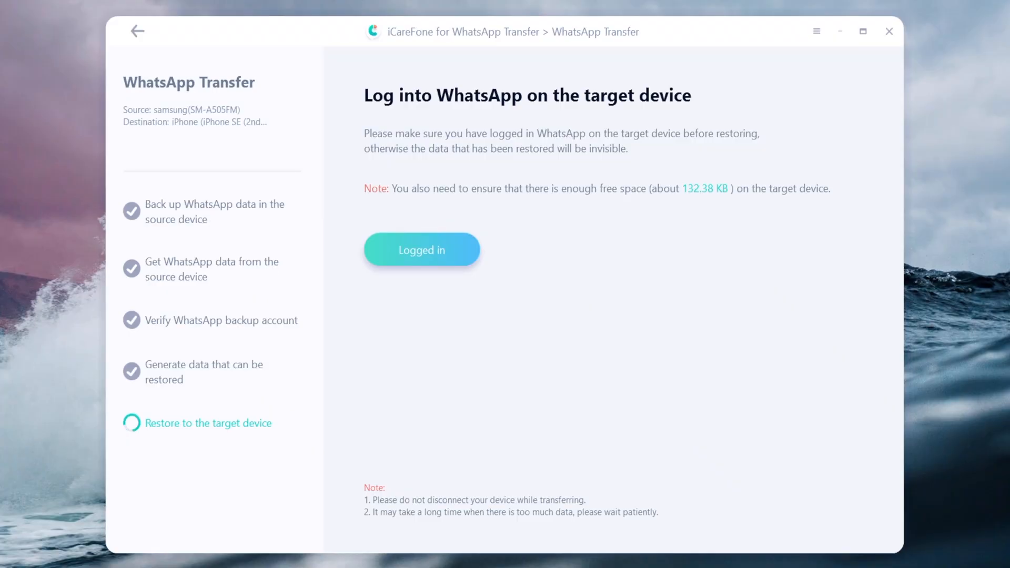
{"action": "left_click", "coordinate": [422, 250]}
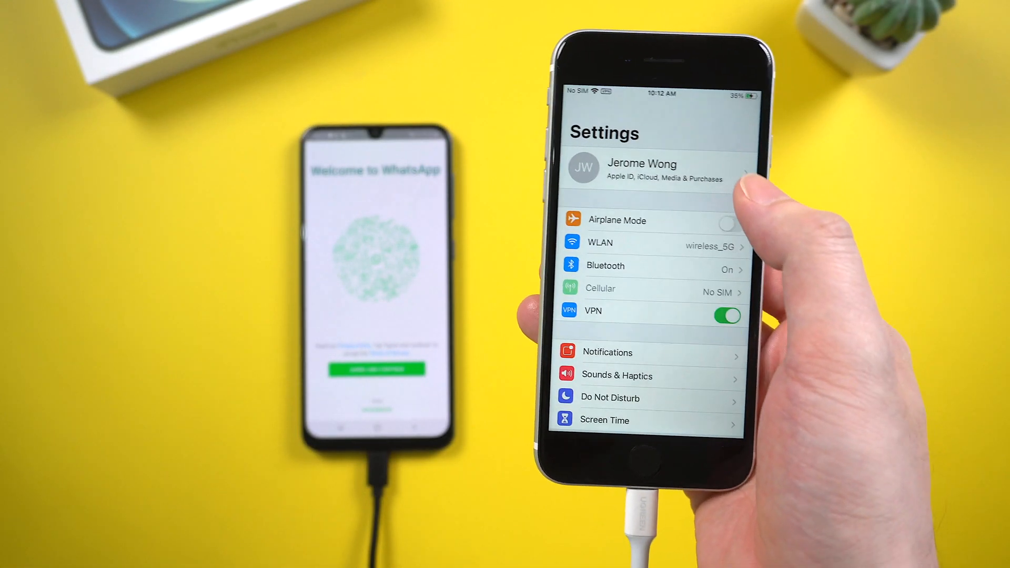
Navigate Apple ID > Find My to reach the Find My iPhone setting.
{"action": "left_click", "coordinate": [644, 168]}
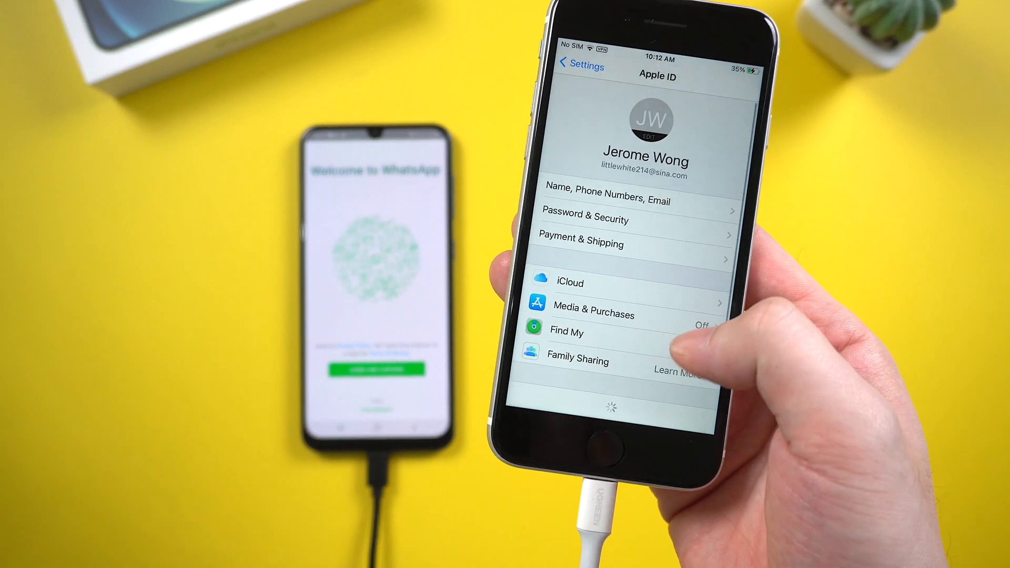
{"action": "left_click", "coordinate": [568, 334]}
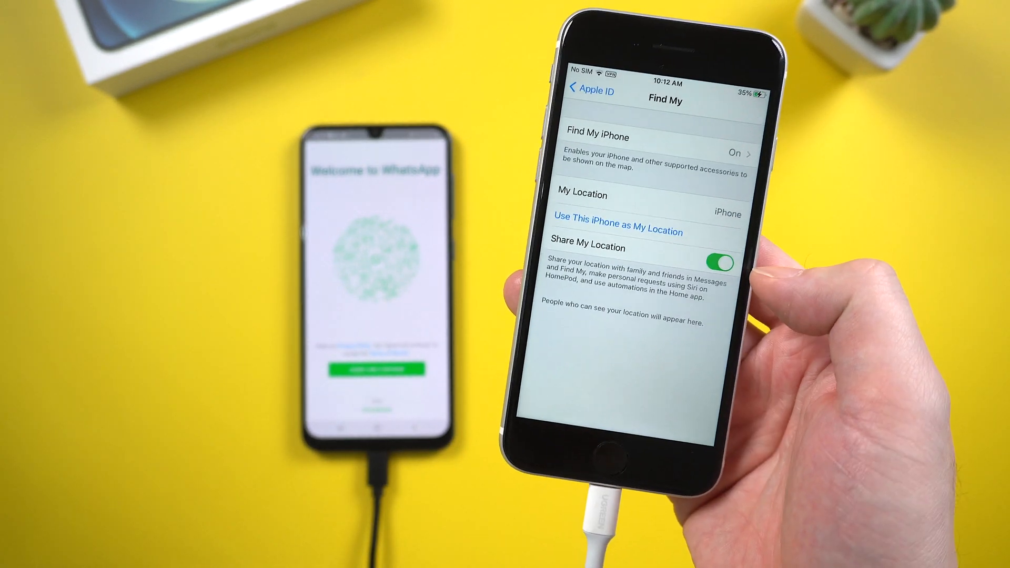
{"action": "left_click", "coordinate": [650, 145]}
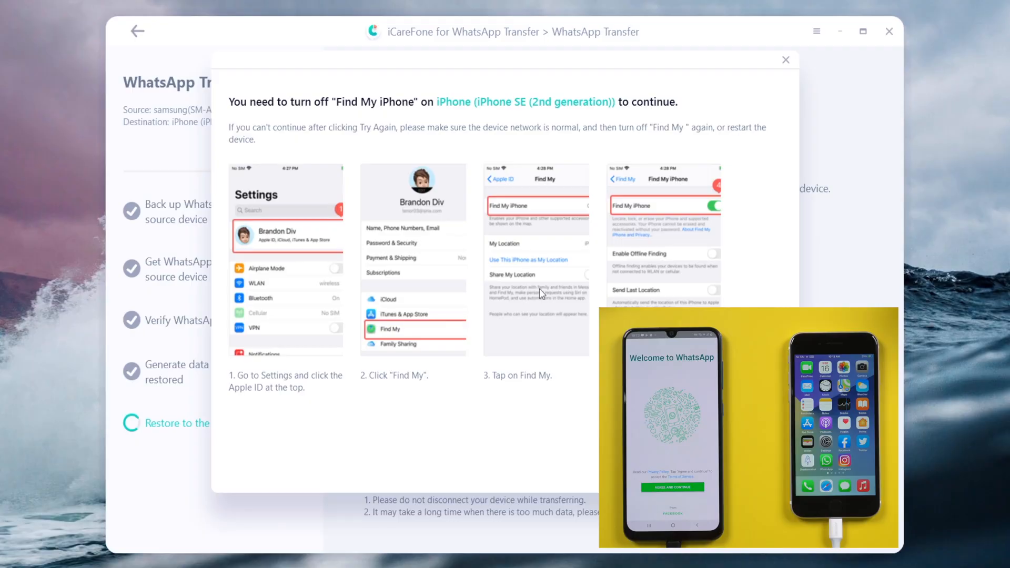
Retry the restore with Try Again now that Find My iPhone is off.
{"action": "left_click", "coordinate": [785, 59]}
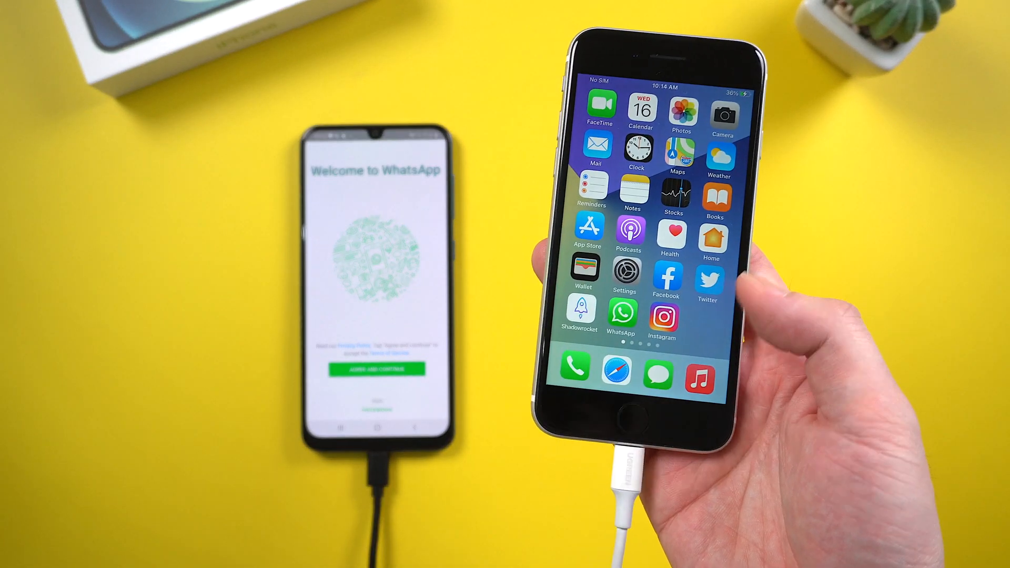
Launch WhatsApp from the iPhone home screen.
{"action": "left_click", "coordinate": [621, 316]}
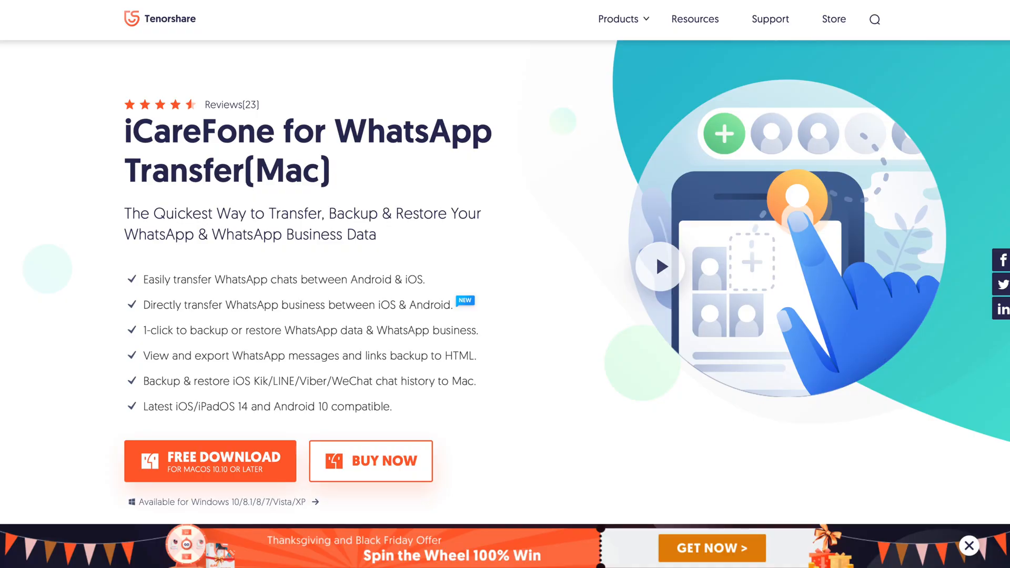
Scroll the product page to the free social-app backup and restore section.
{"action": "scroll", "scroll_direction": "down", "scroll_amount": 3}
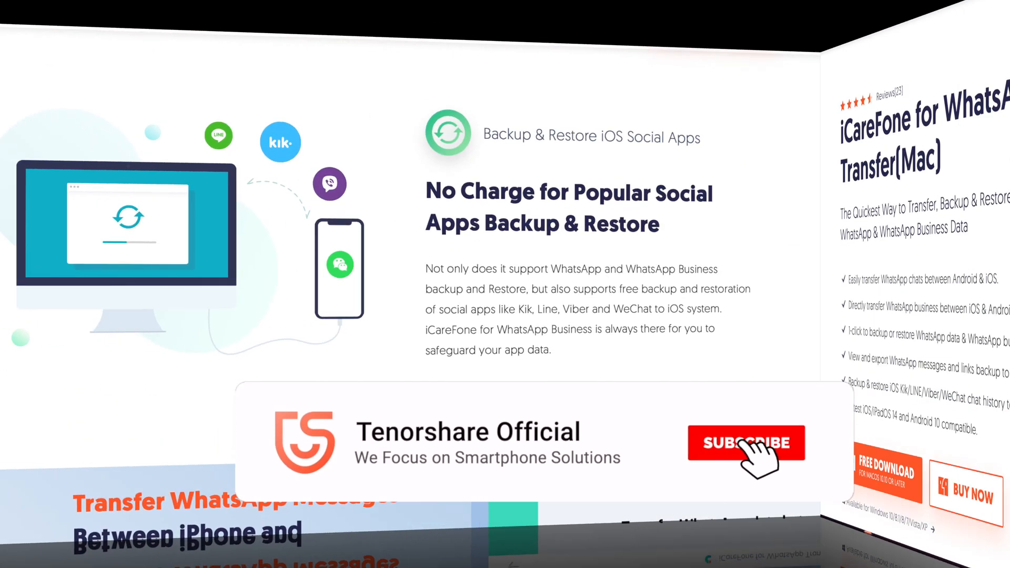
{"action": "left_click", "coordinate": [745, 443]}
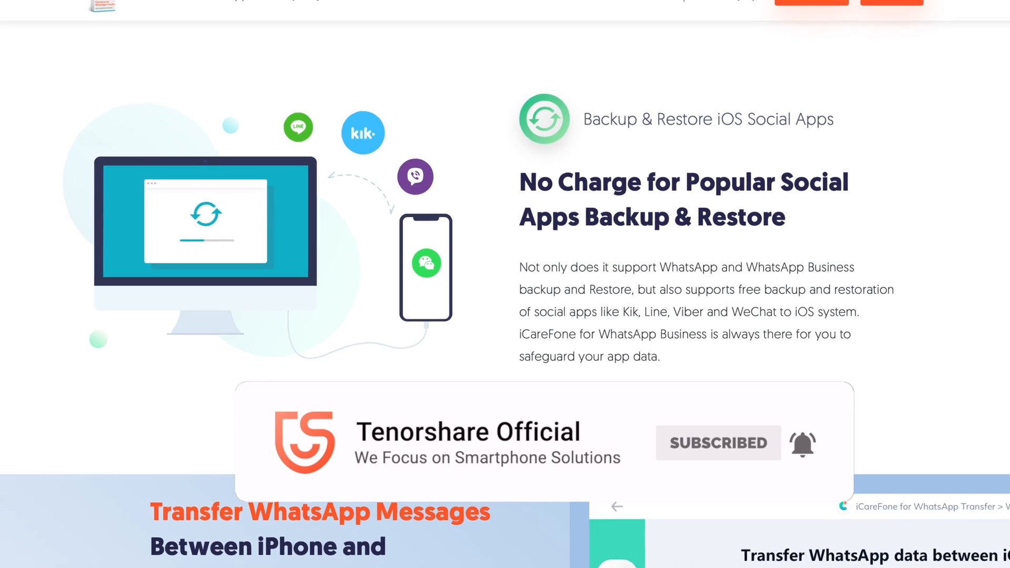